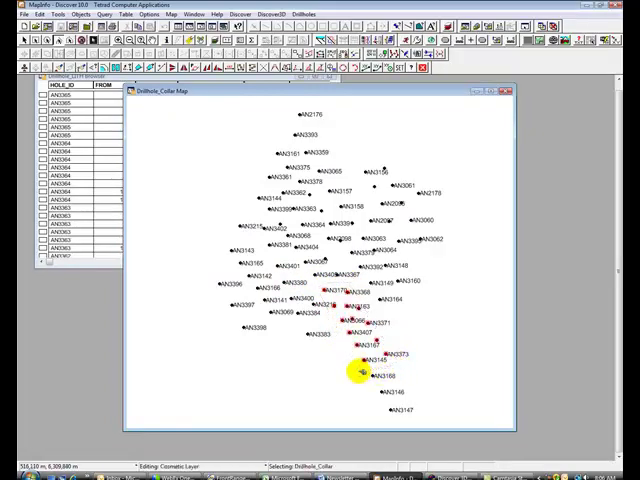
Send the selected collar-map drill holes to a 3D view via Discover3D View Drillholes.
left_click(288, 13)
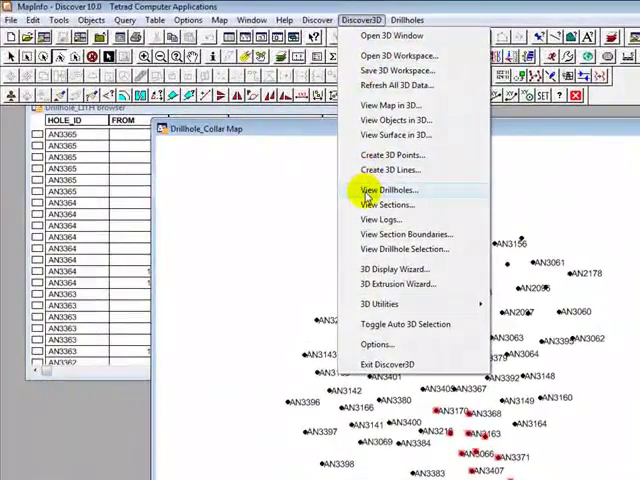
left_click(389, 189)
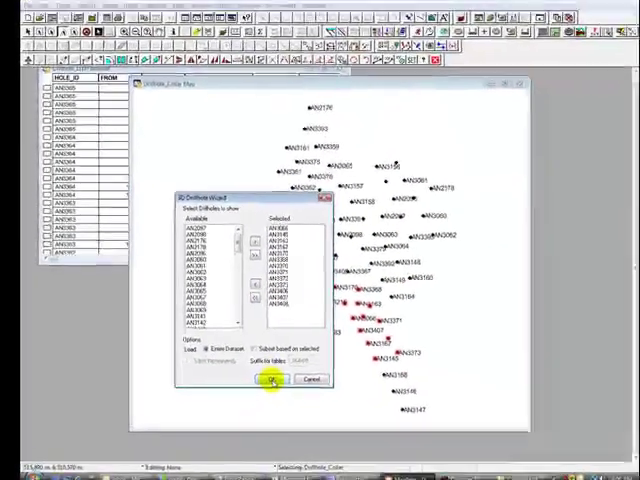
left_click(271, 379)
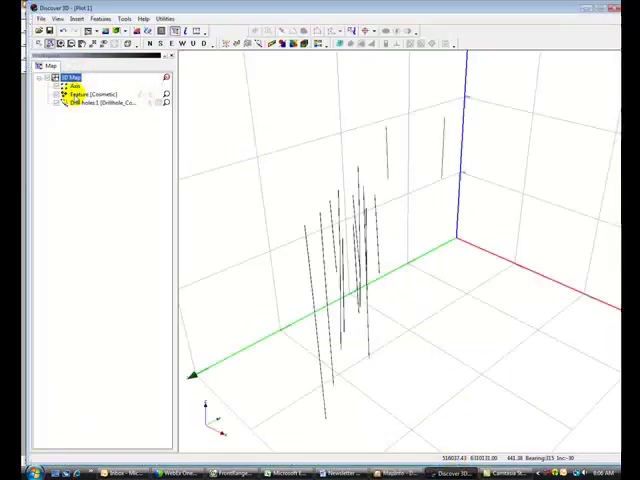
Colour the drill holes by the LITH_SUM_LITH legend and render them as 3D tubes.
left_click(90, 105)
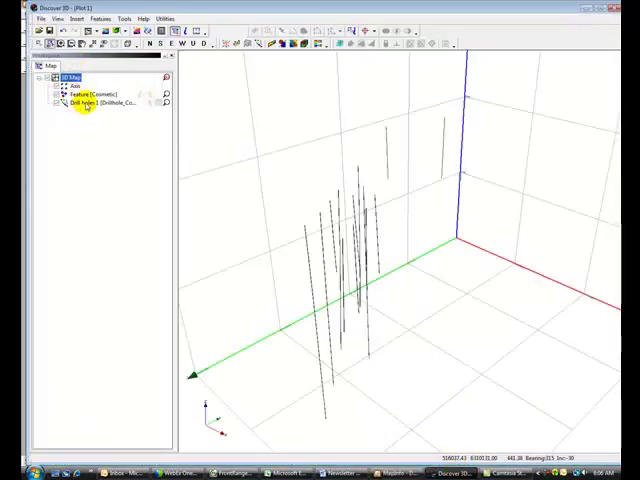
left_click(95, 104)
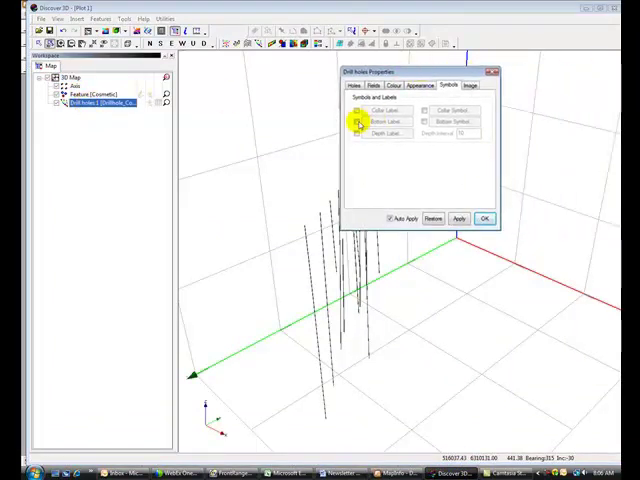
left_click(375, 85)
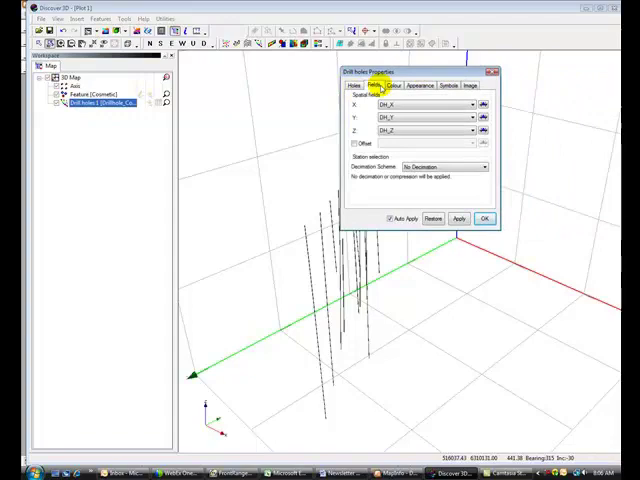
left_click(269, 139)
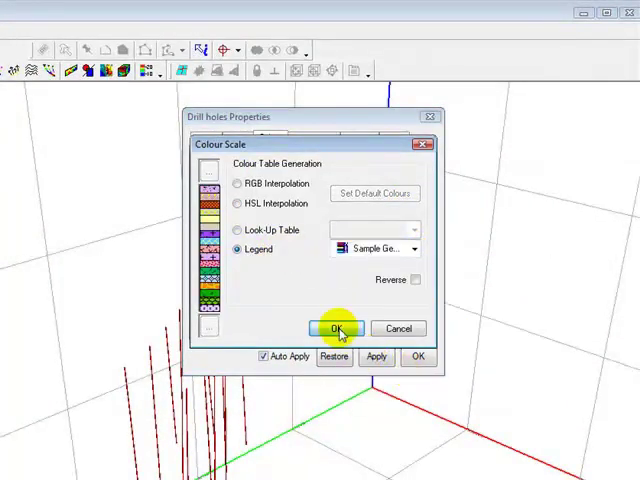
left_click(336, 328)
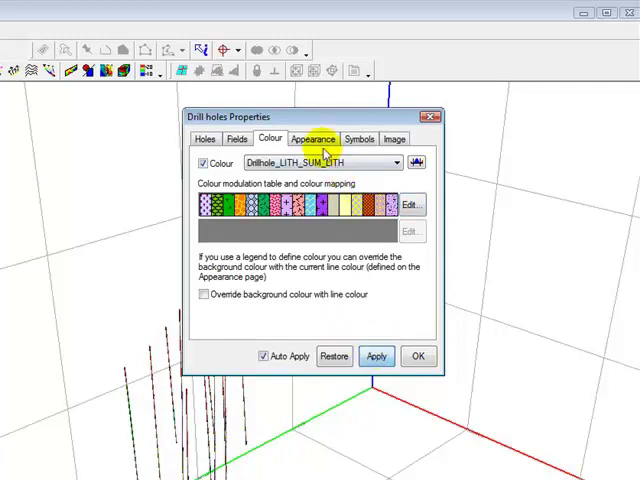
left_click(313, 138)
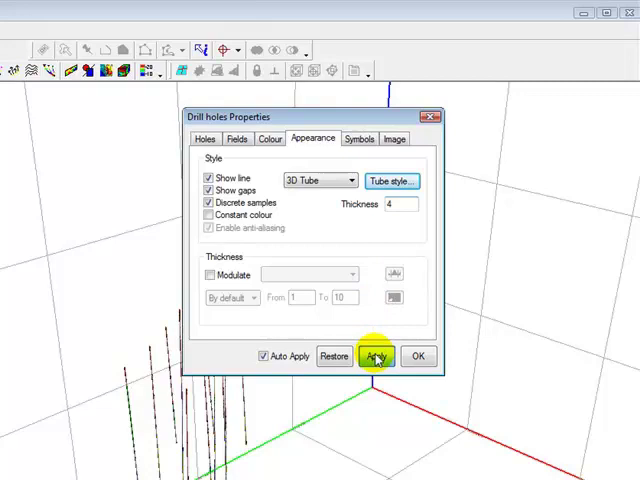
left_click(358, 138)
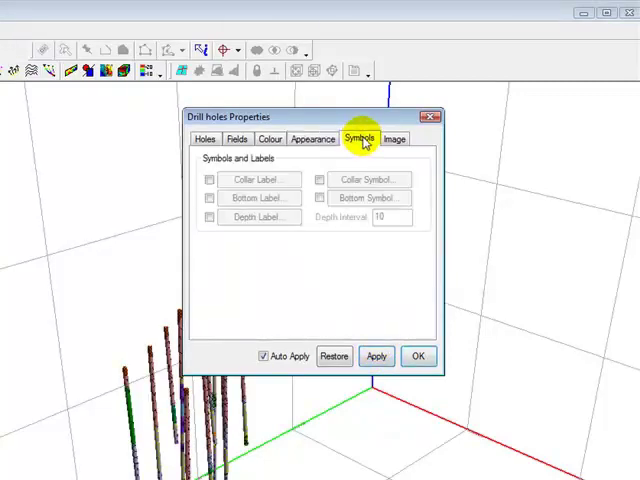
Label hole bottoms with HOLE_NAME and HOLE_BOTTOM_DEPTH at size 10.
left_click(210, 198)
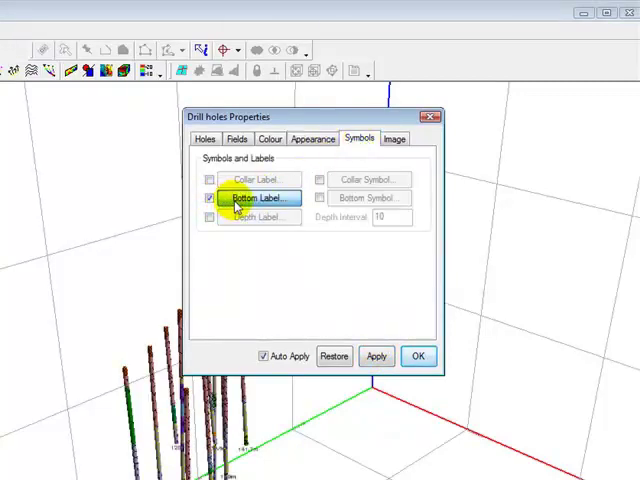
left_click(260, 197)
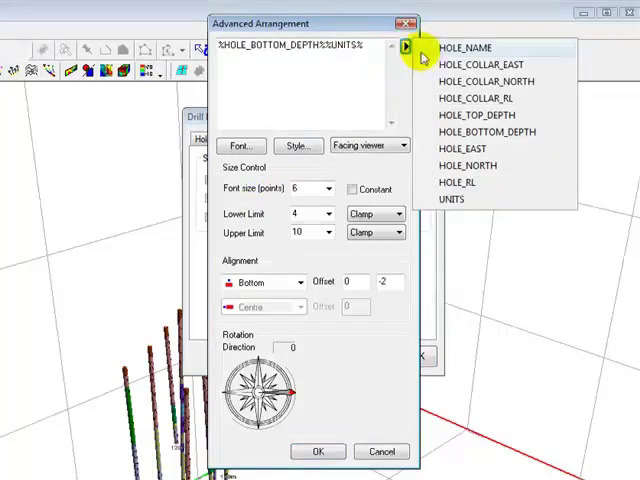
left_click(458, 47)
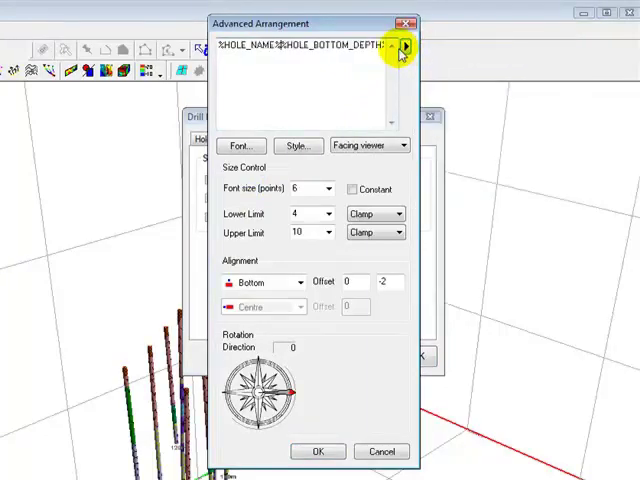
left_click(388, 189)
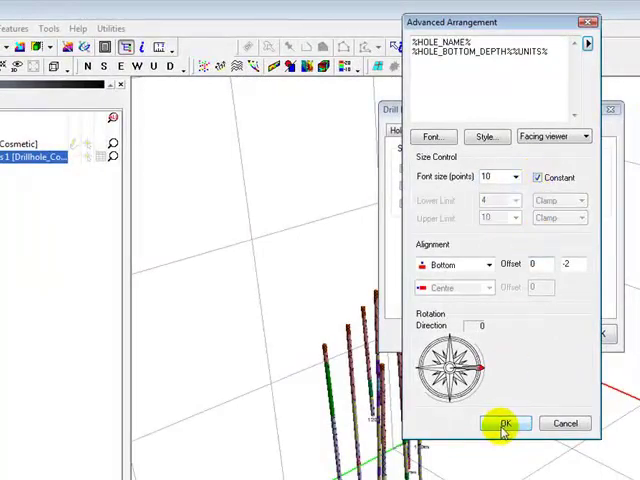
left_click(506, 423)
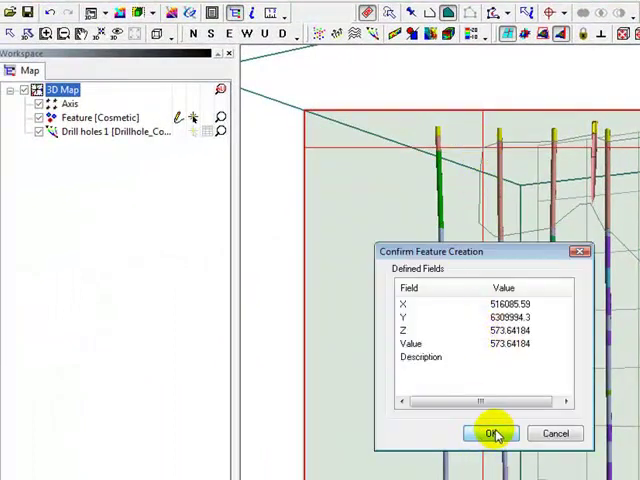
Confirm the digitized orebody section feature and orbit to view it among the holes.
left_click(489, 433)
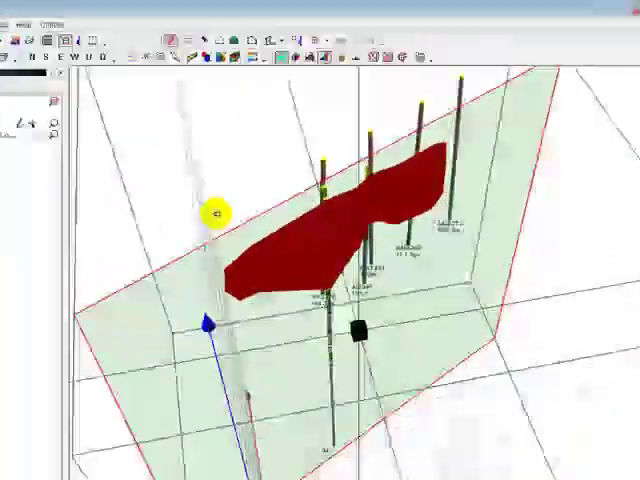
left_click_drag(215, 213, 560, 272)
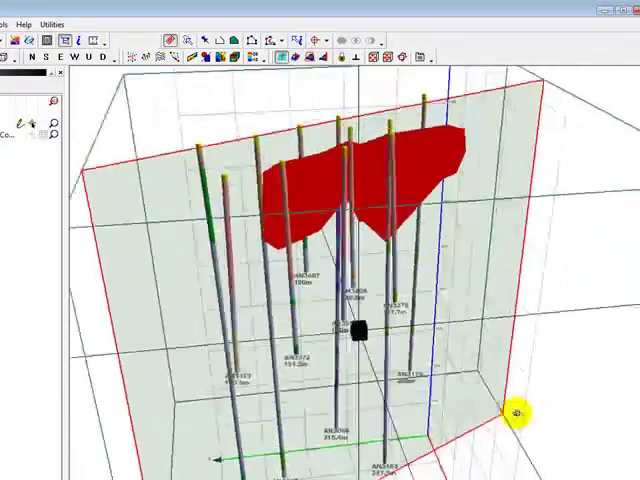
left_click_drag(515, 413, 225, 288)
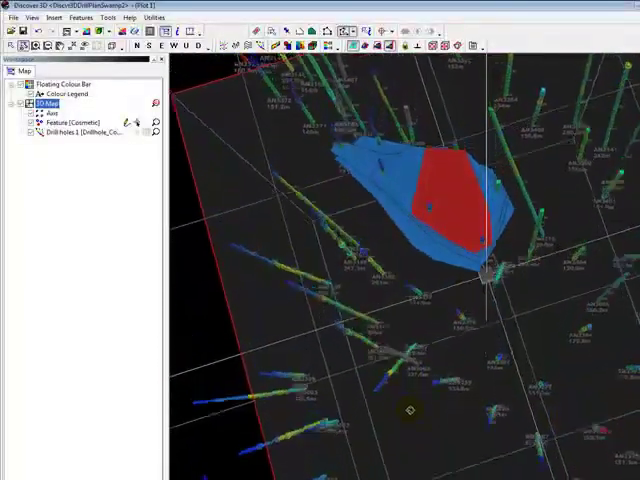
Generate the orebody solid from the Cosmetic sections in the 3D Solid Generator.
left_click(152, 18)
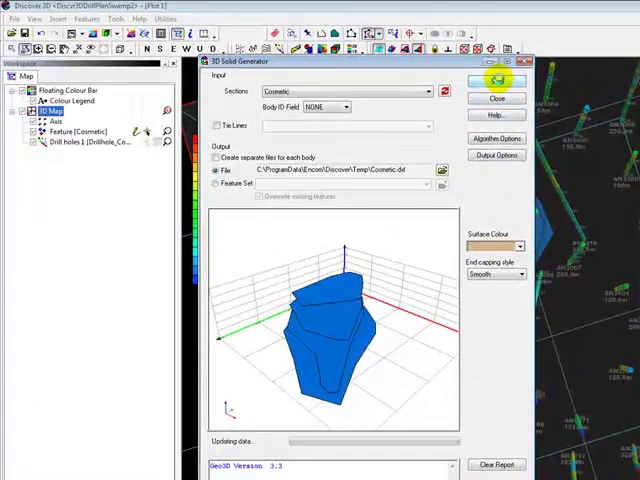
left_click(497, 81)
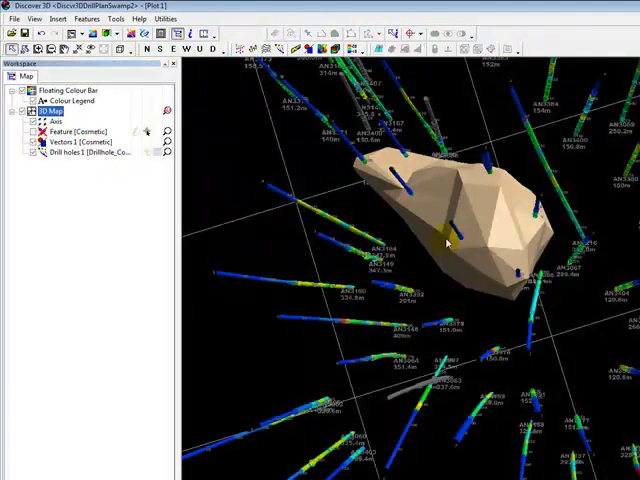
Drag the Vectors 1 transparency slider toward Transparent so drill holes show through.
left_click_drag(445, 240, 510, 120)
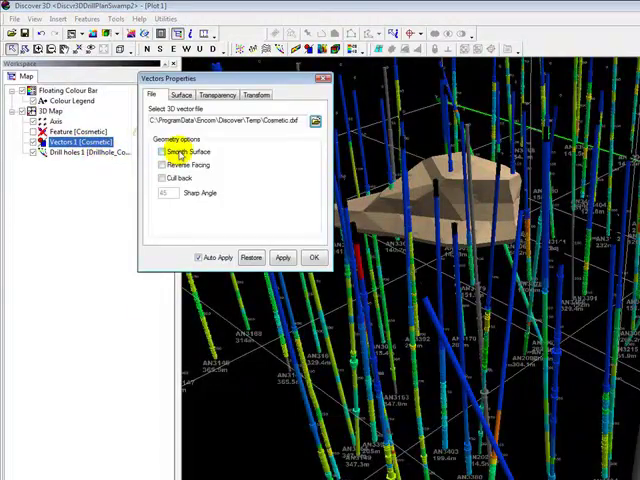
left_click(381, 126)
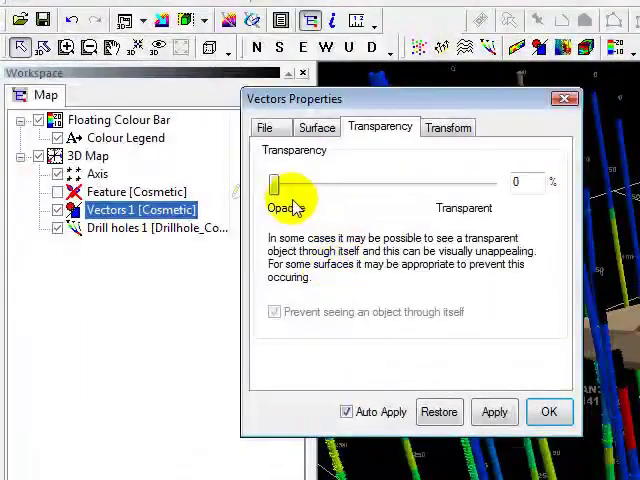
left_click_drag(280, 185, 345, 185)
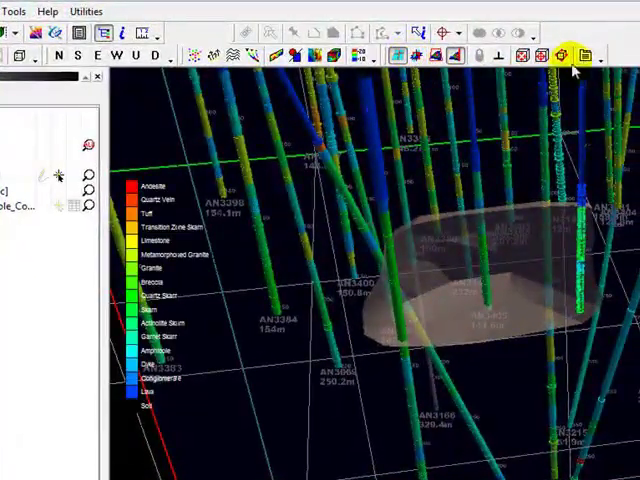
Enable the cursor plane with Envelope clipping at slice width 20.
left_click(565, 56)
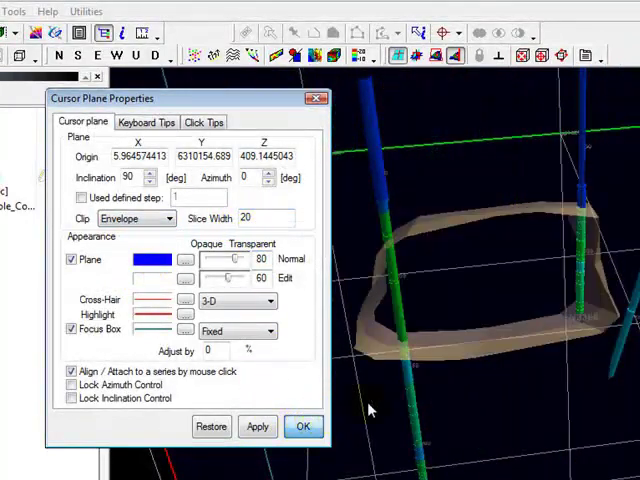
left_click(303, 426)
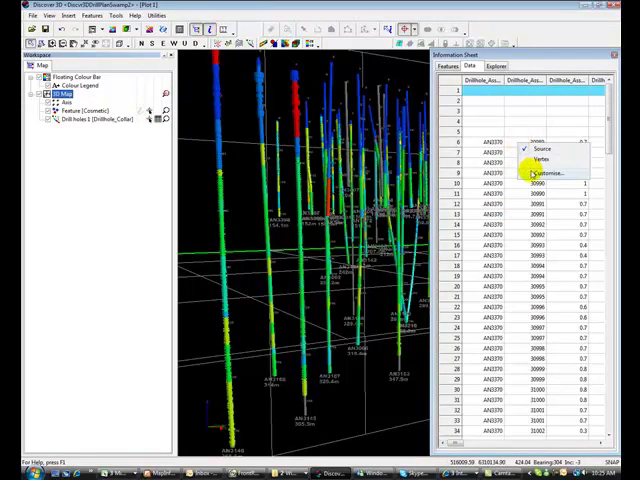
Customise the Information Sheet to show Drillhole_Assay_SAMPLE_No and scroll the assay records.
left_click(542, 172)
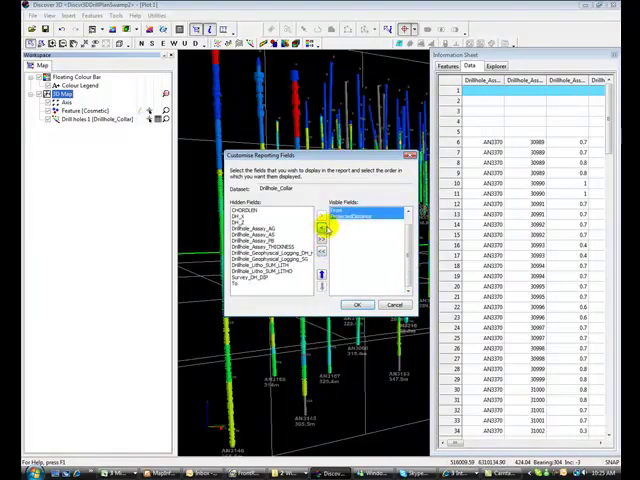
left_click(358, 304)
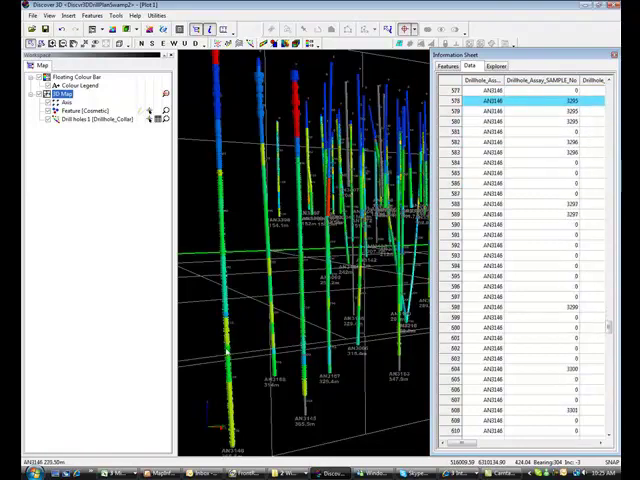
scroll("down", 3)
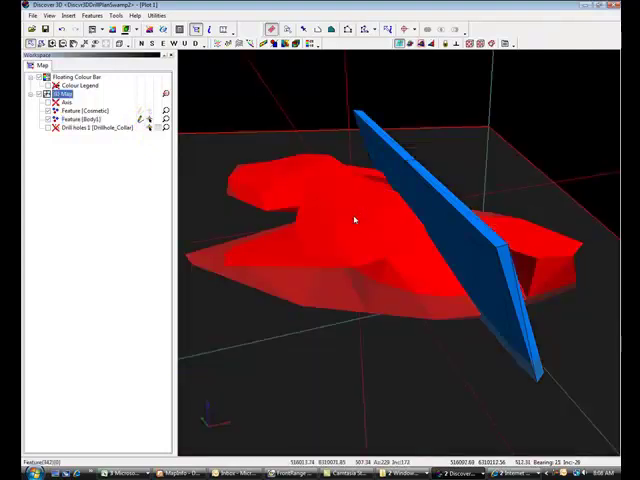
Compute the cut between solid and plane, hide the original layers and inspect the result.
left_click_drag(355, 218, 435, 223)
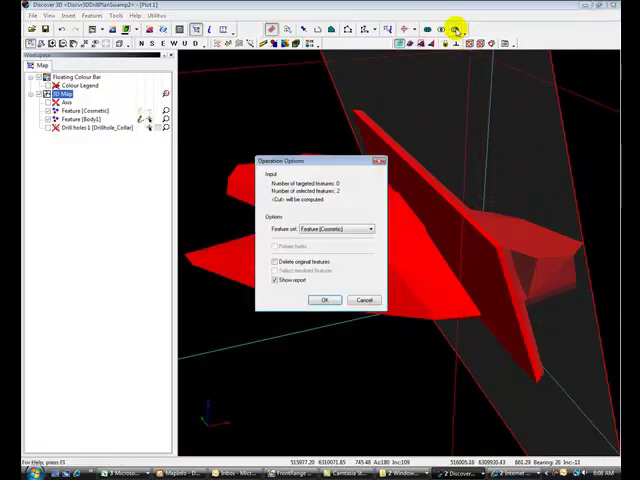
left_click(370, 229)
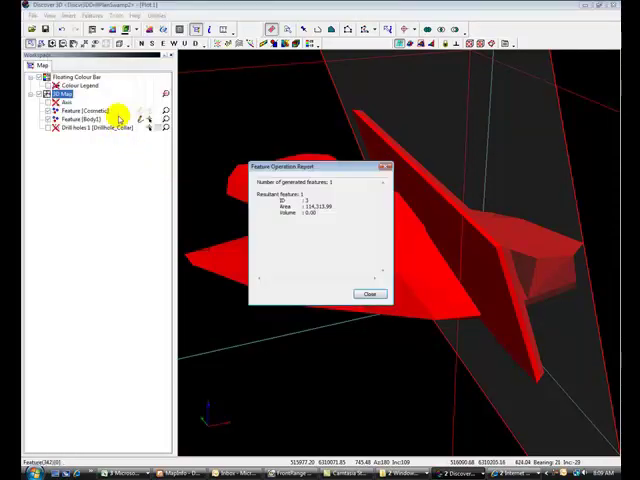
left_click(369, 293)
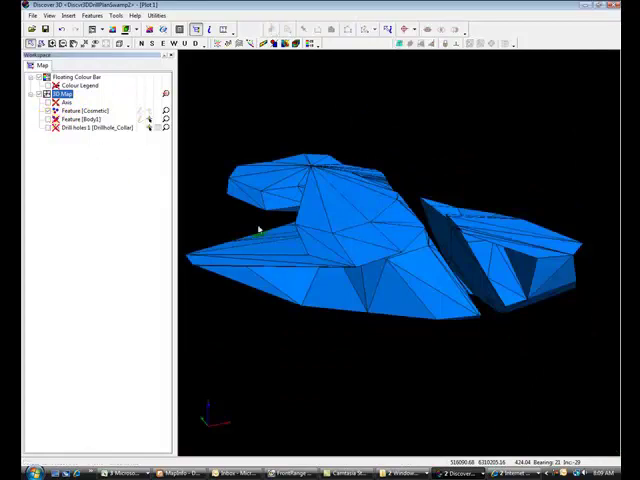
left_click_drag(258, 228, 348, 273)
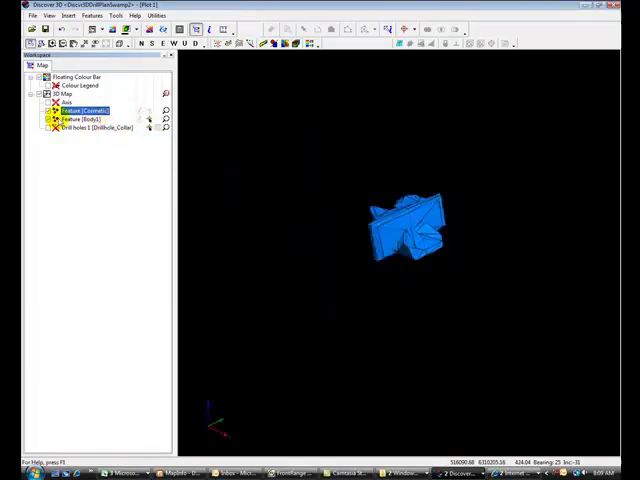
left_click(82, 119)
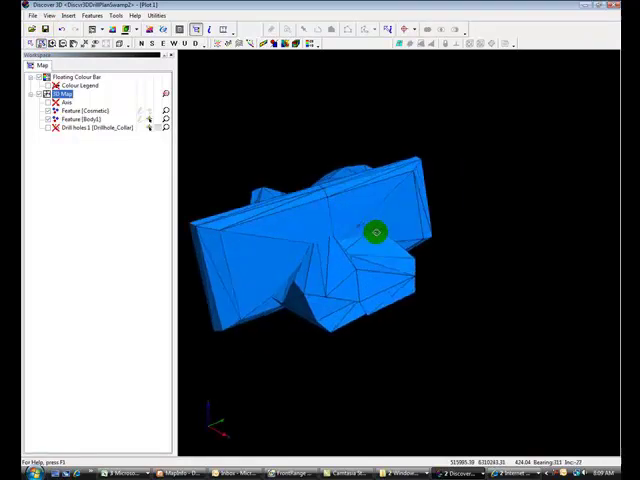
left_click_drag(375, 232, 428, 250)
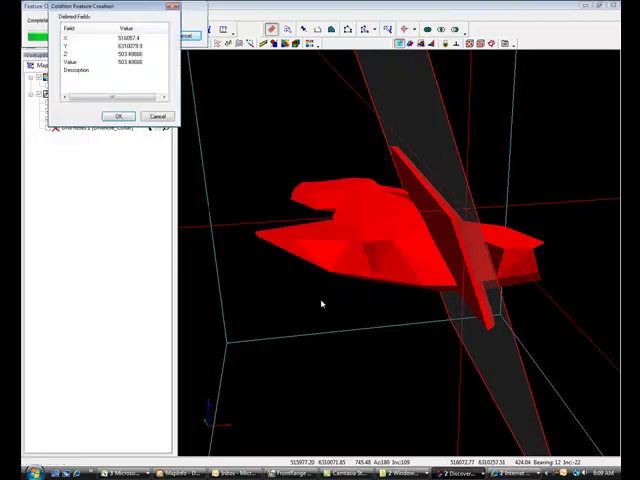
Confirm the new resultant feature and close the Feature Operation Report.
left_click(116, 116)
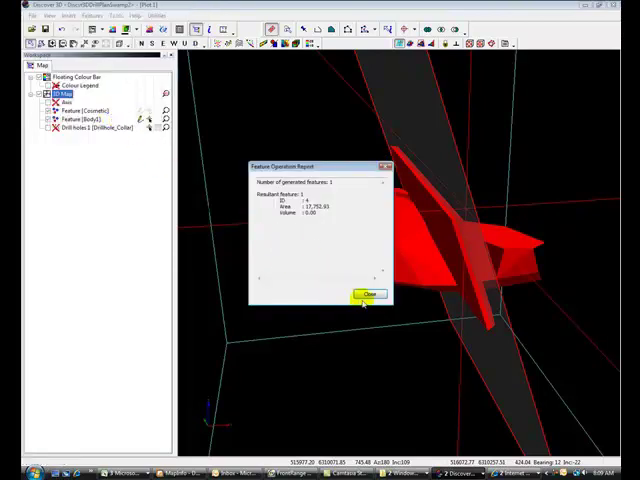
left_click(368, 293)
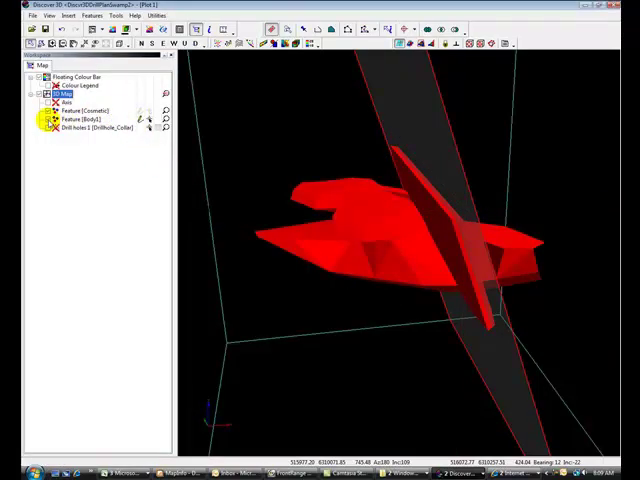